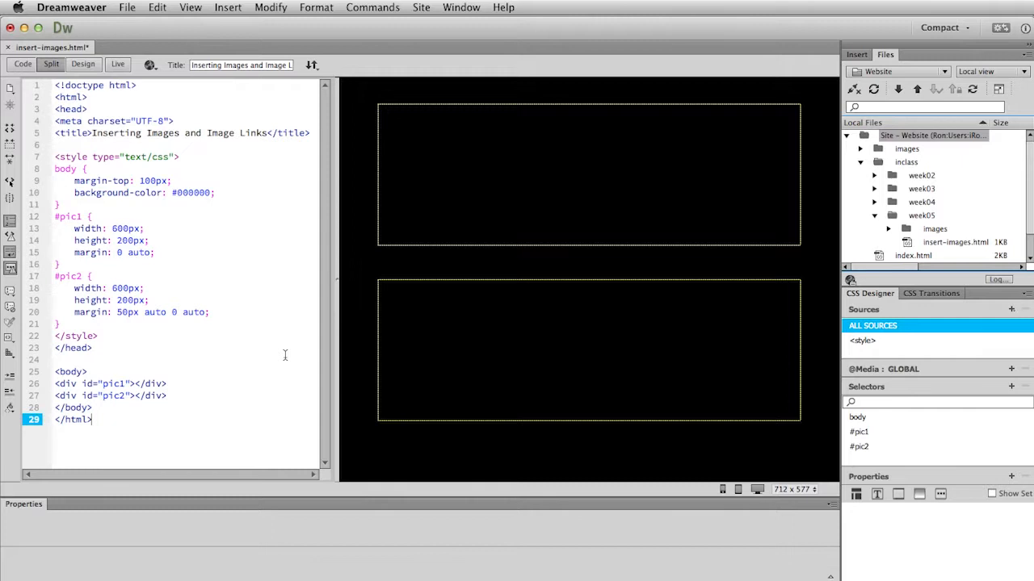
mouse_move(250, 330)
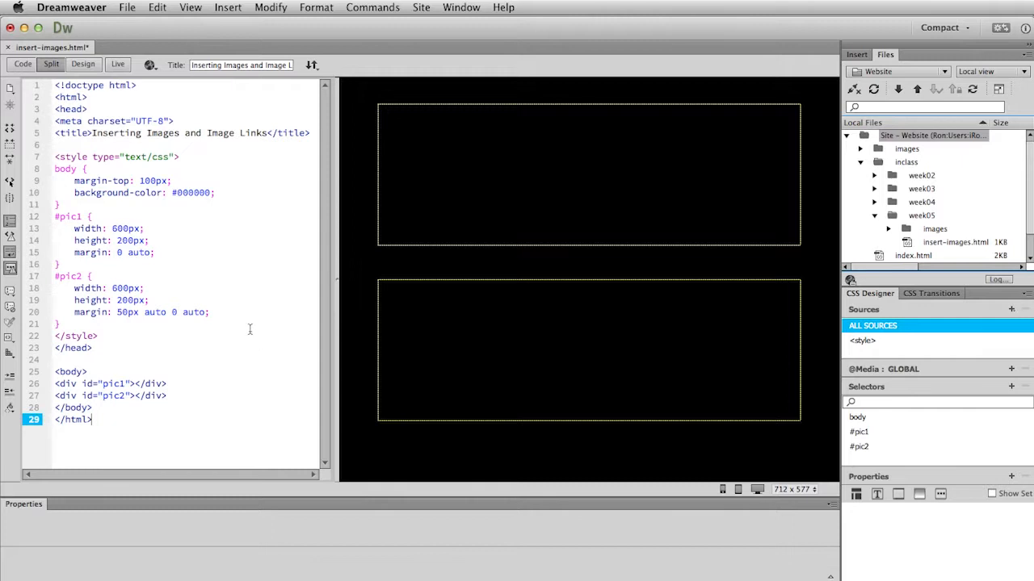
mouse_move(550, 154)
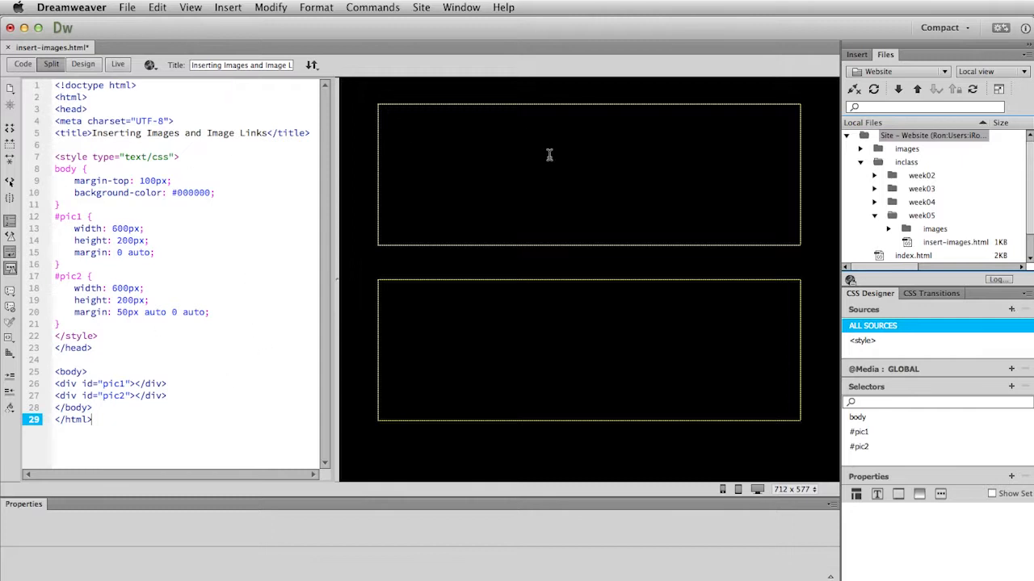
mouse_move(429, 357)
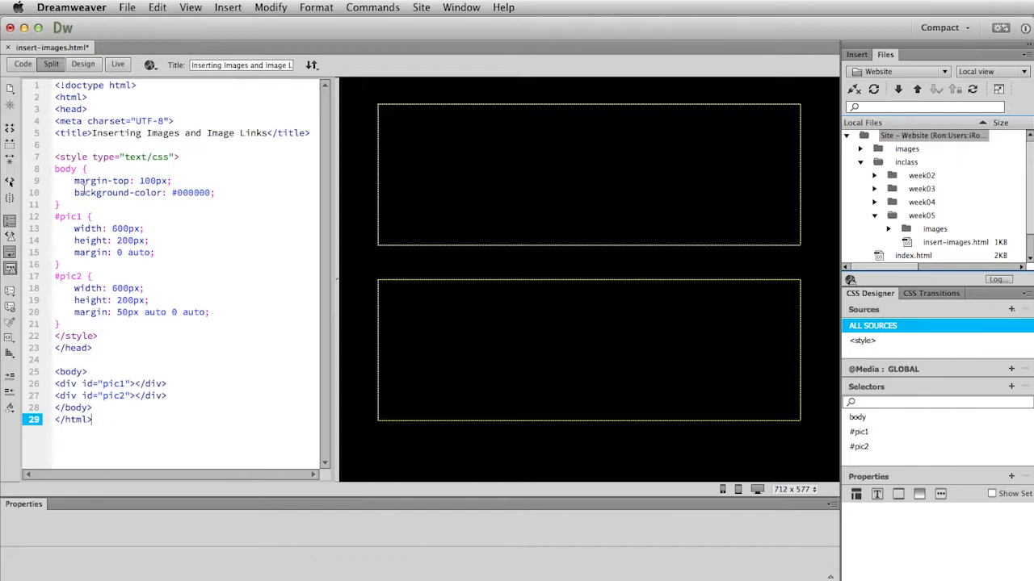
mouse_move(497, 88)
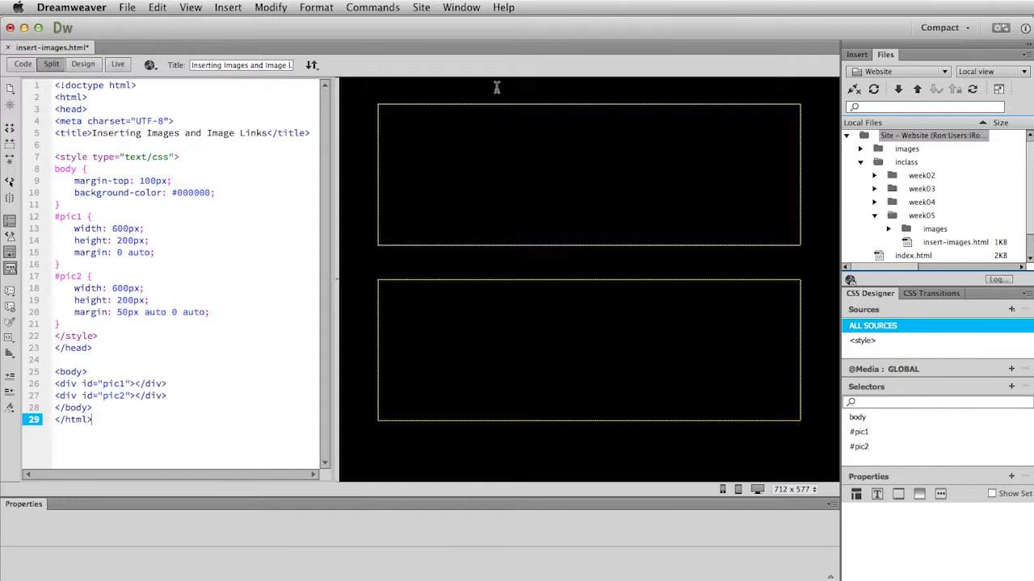
mouse_move(478, 97)
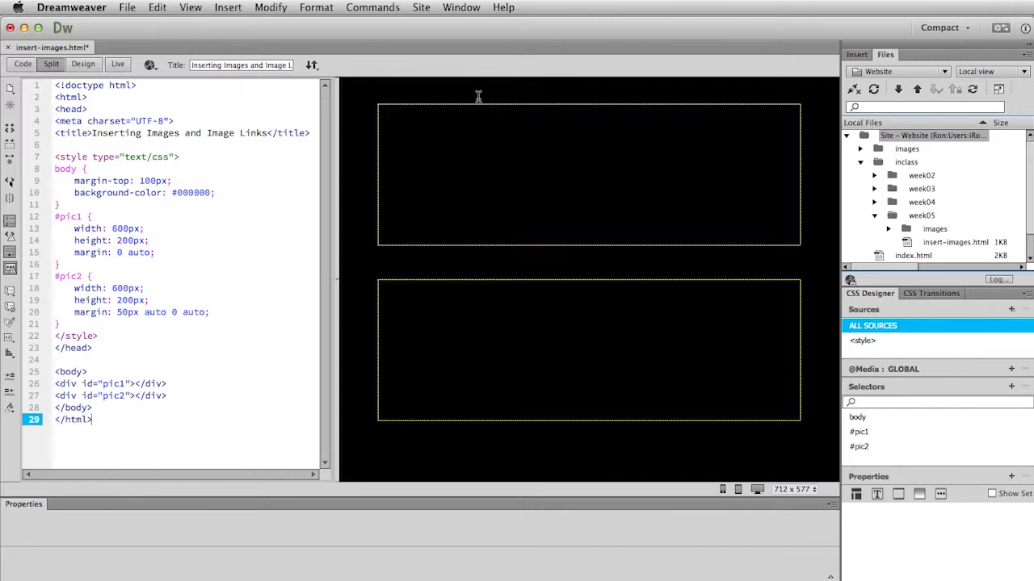
mouse_move(191, 201)
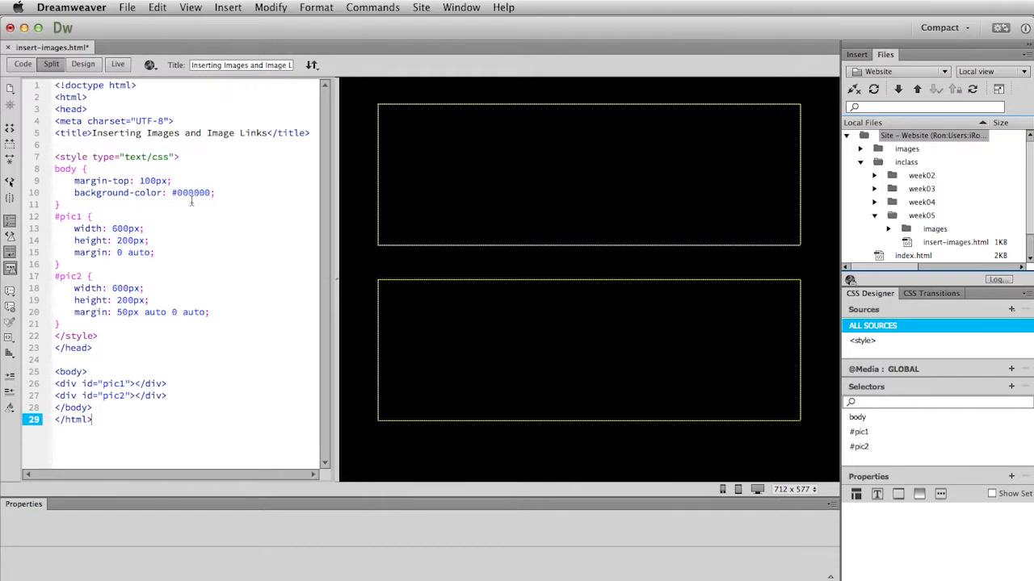
mouse_move(349, 196)
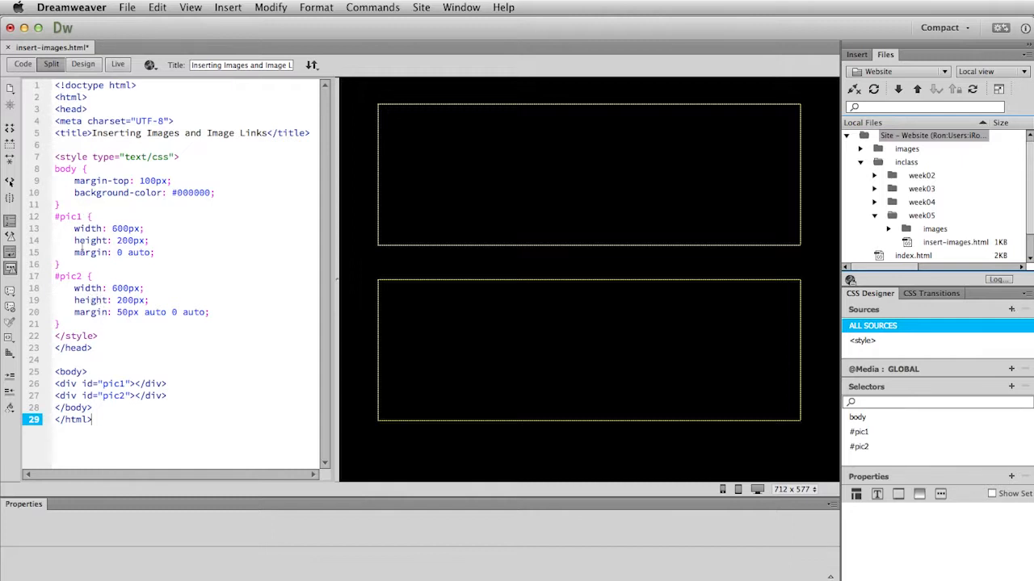
mouse_move(224, 264)
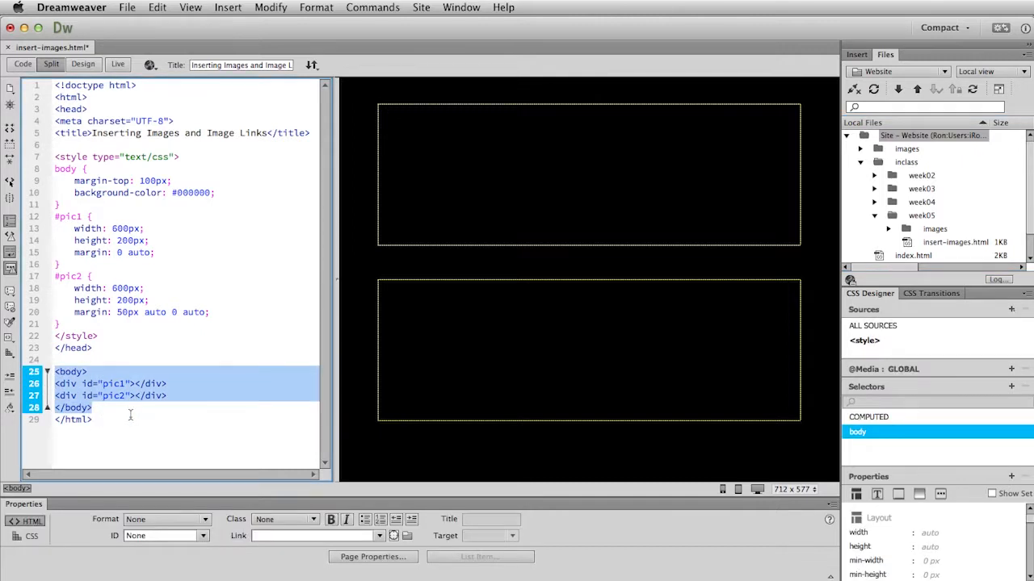
Step: Select and deselect the #pic1 div, then leave the insertion point inside it
click(105, 384)
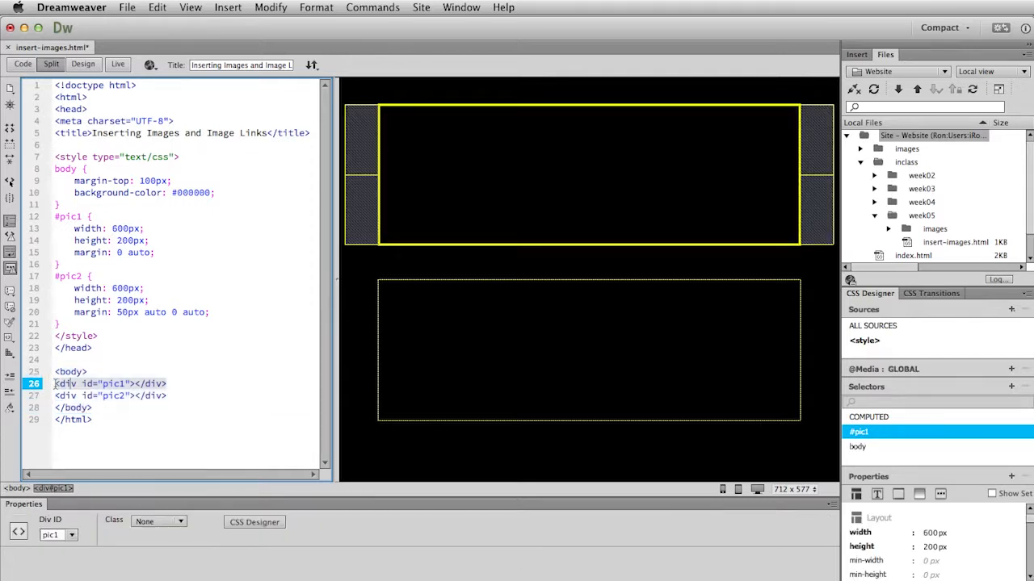
click(111, 384)
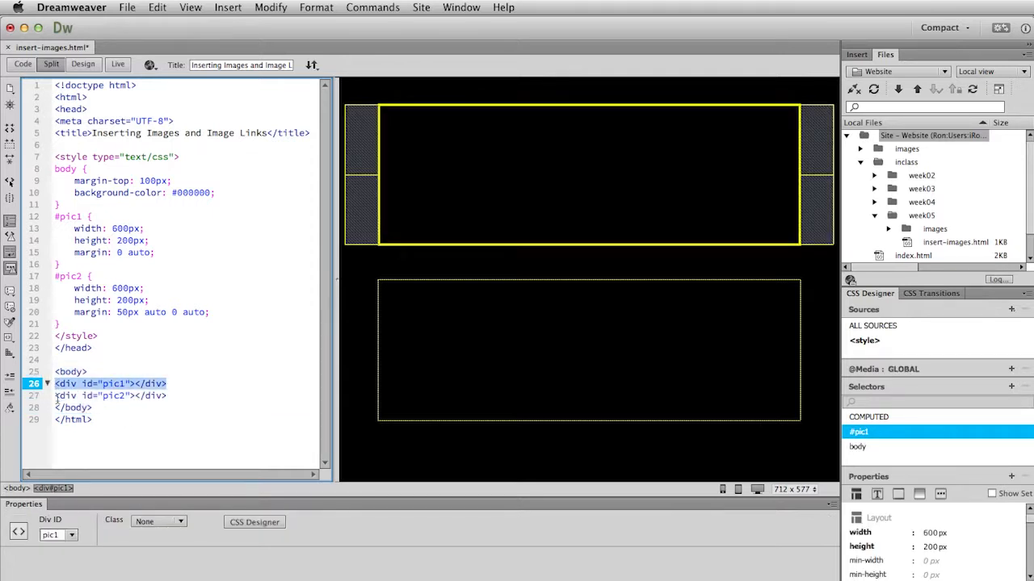
click(111, 396)
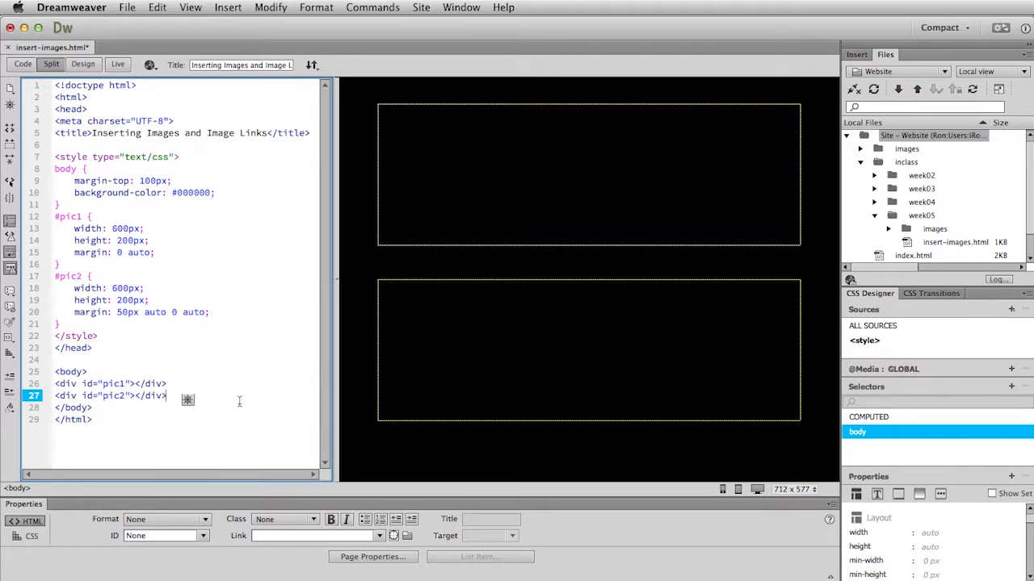
mouse_move(207, 415)
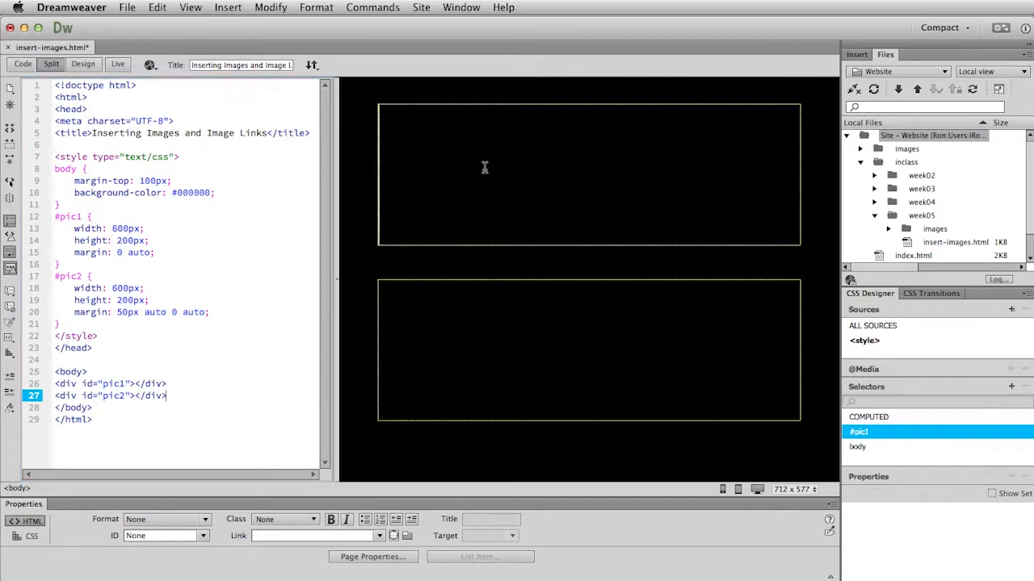
click(129, 384)
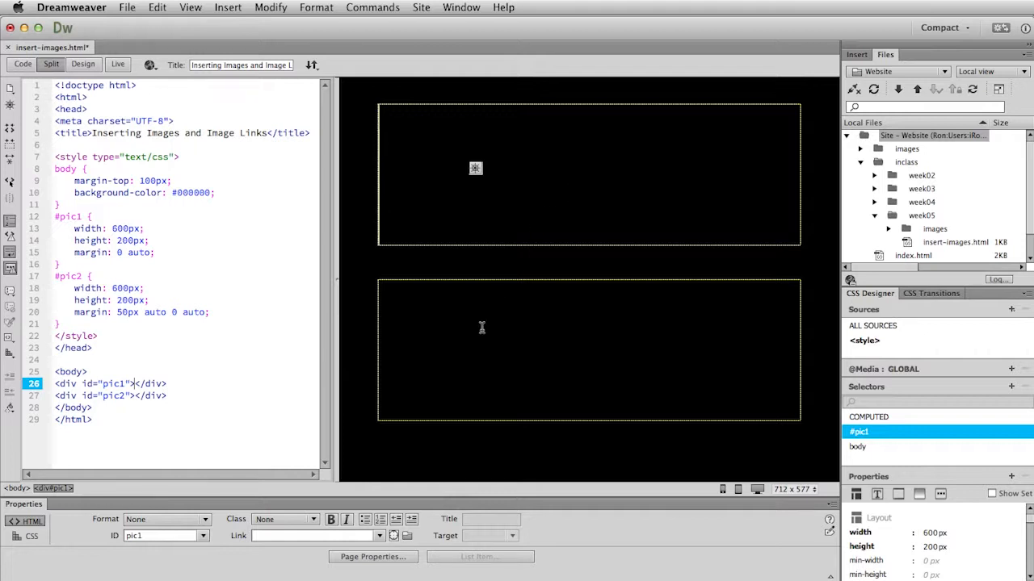
mouse_move(281, 391)
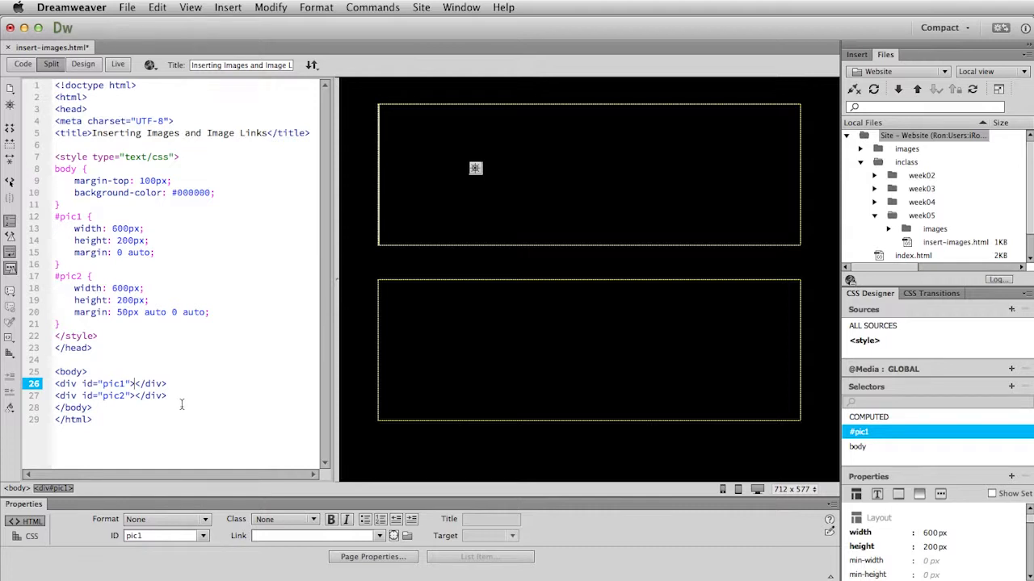
mouse_move(734, 233)
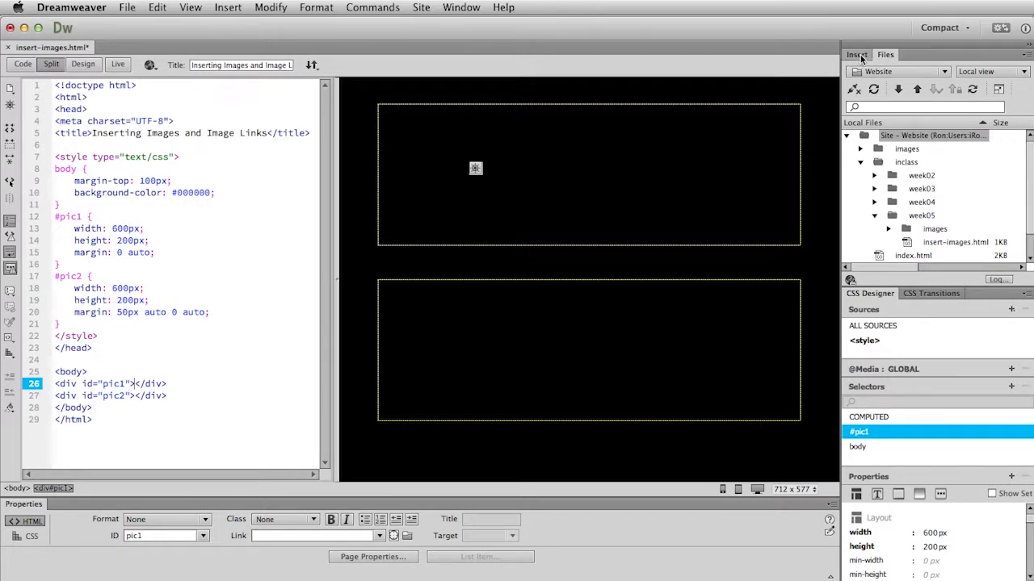
Step: Show the Insert panel on the Common category with the Image options listed
click(855, 54)
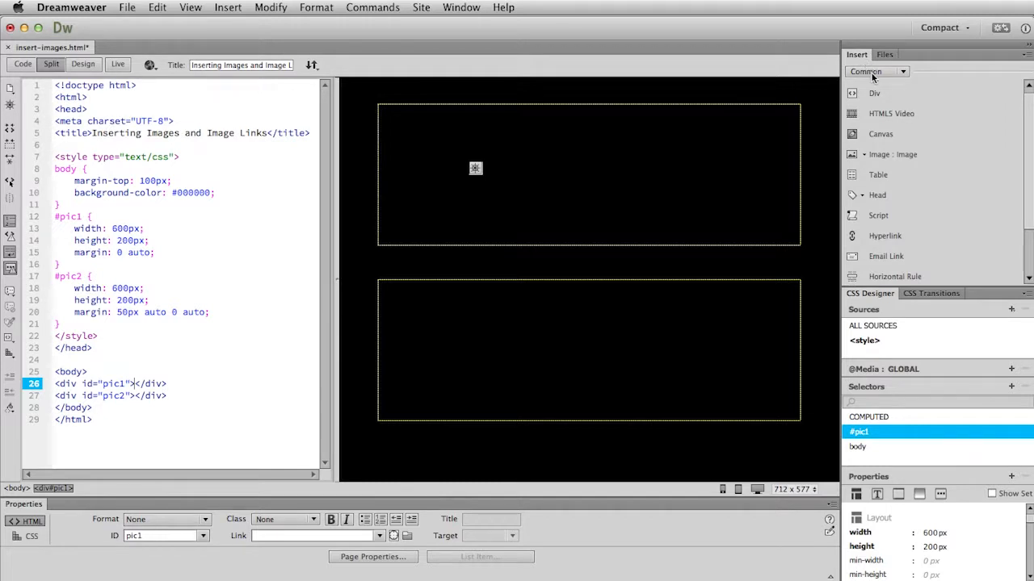
mouse_move(904, 74)
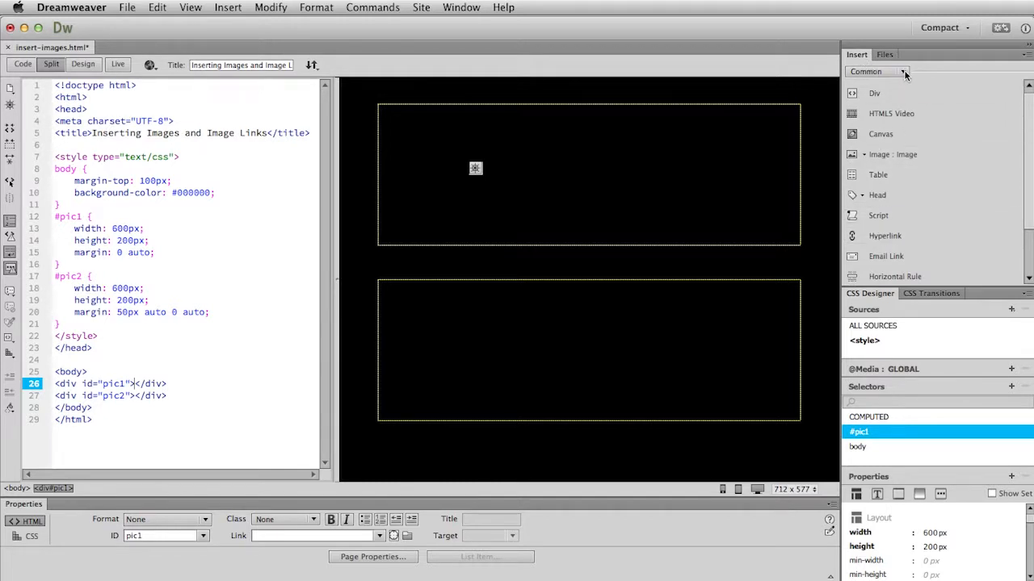
click(877, 72)
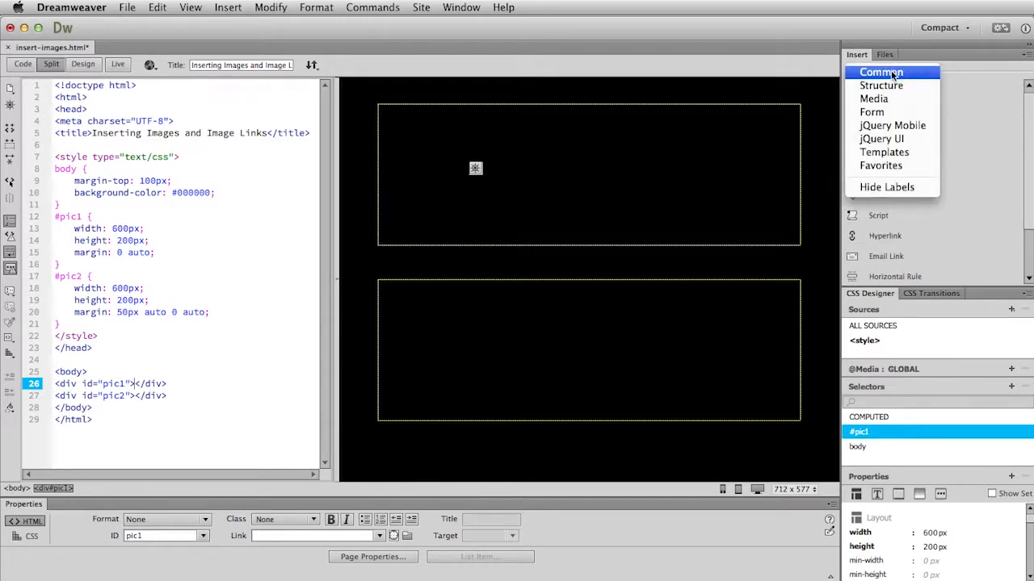
click(880, 72)
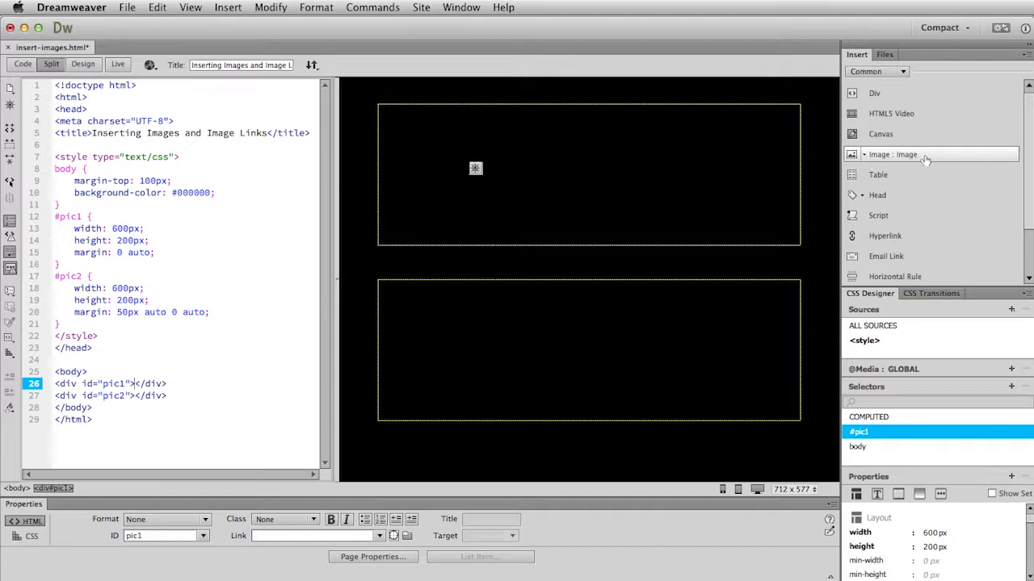
mouse_move(925, 159)
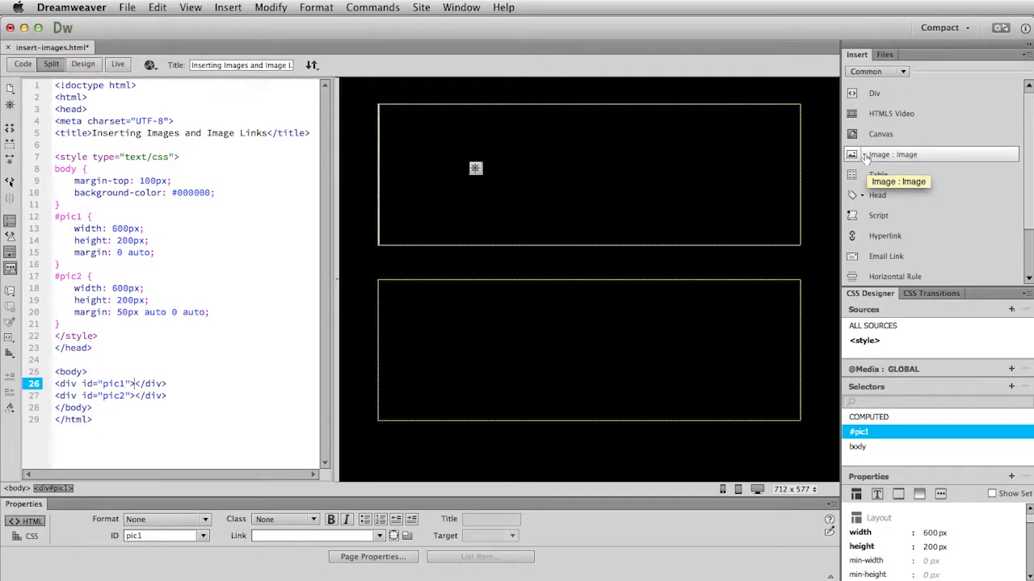
click(889, 154)
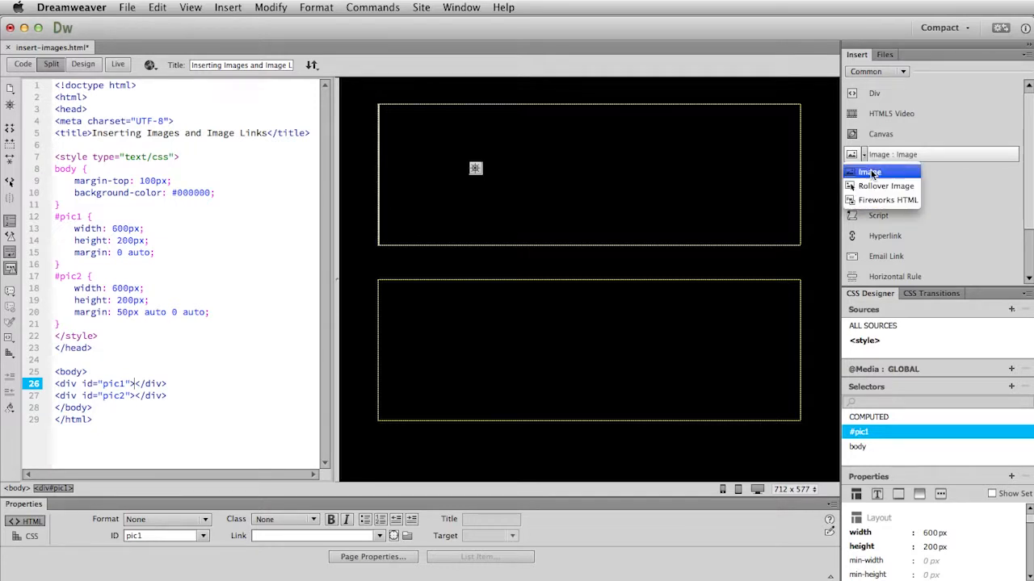
mouse_move(882, 199)
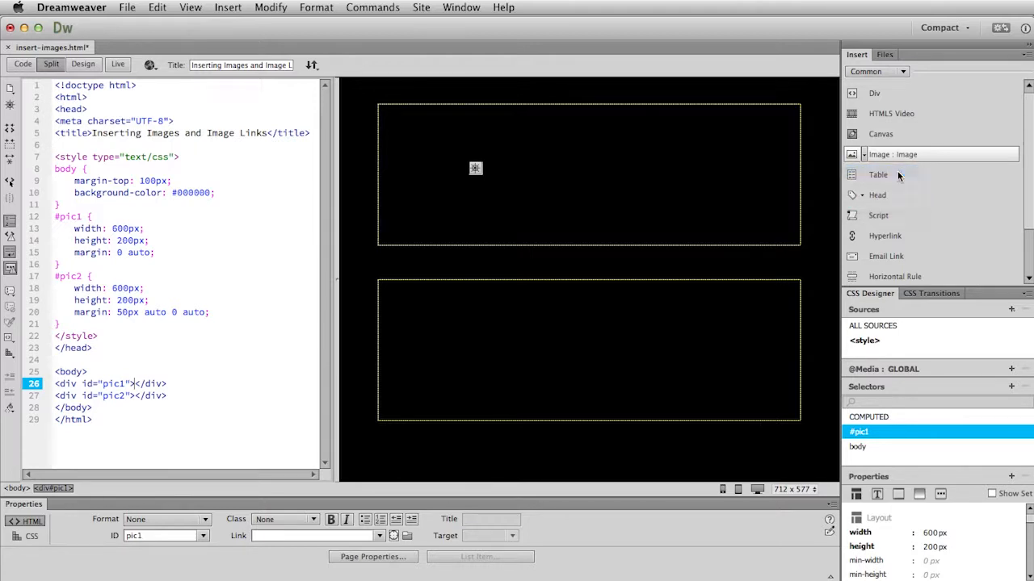
Step: Insert bw-eyes_open.jpg as a plain image into the top pic1 box
click(906, 154)
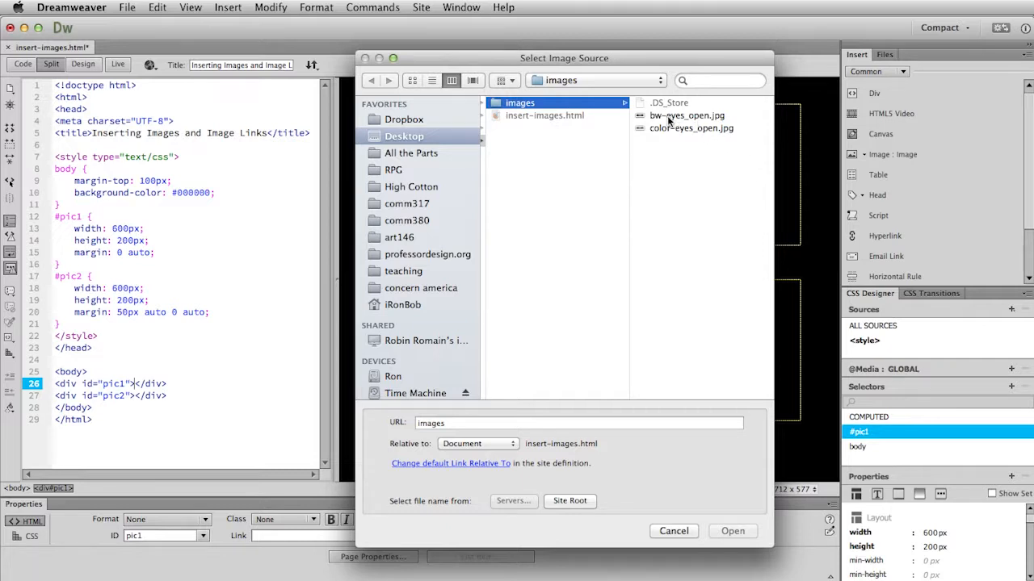
click(686, 115)
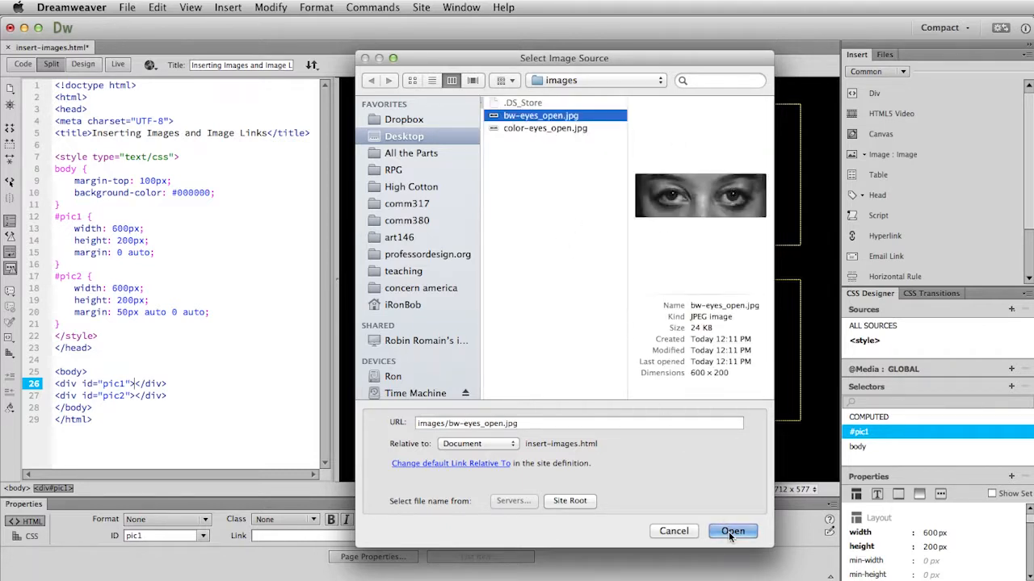
click(732, 531)
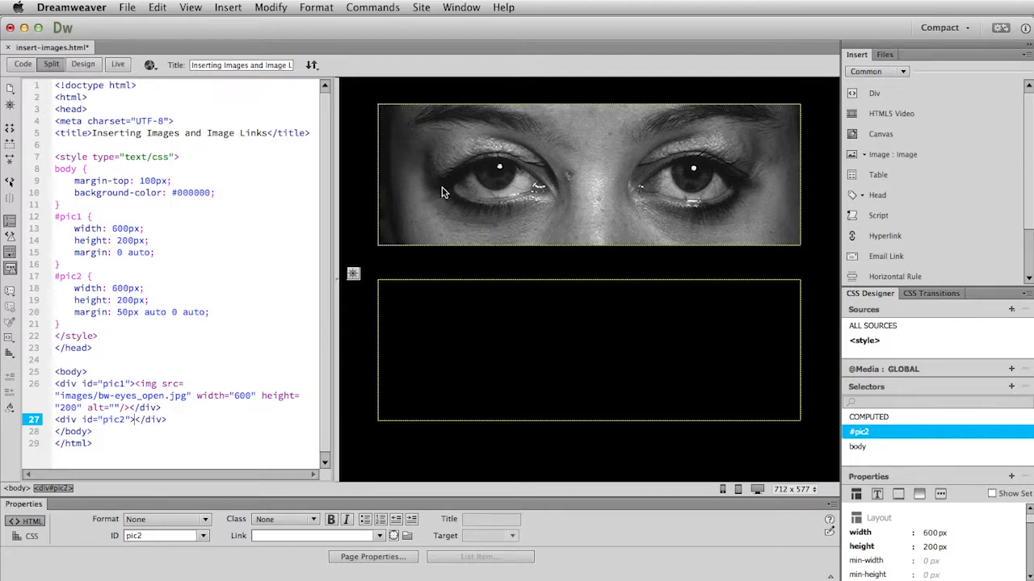
mouse_move(526, 379)
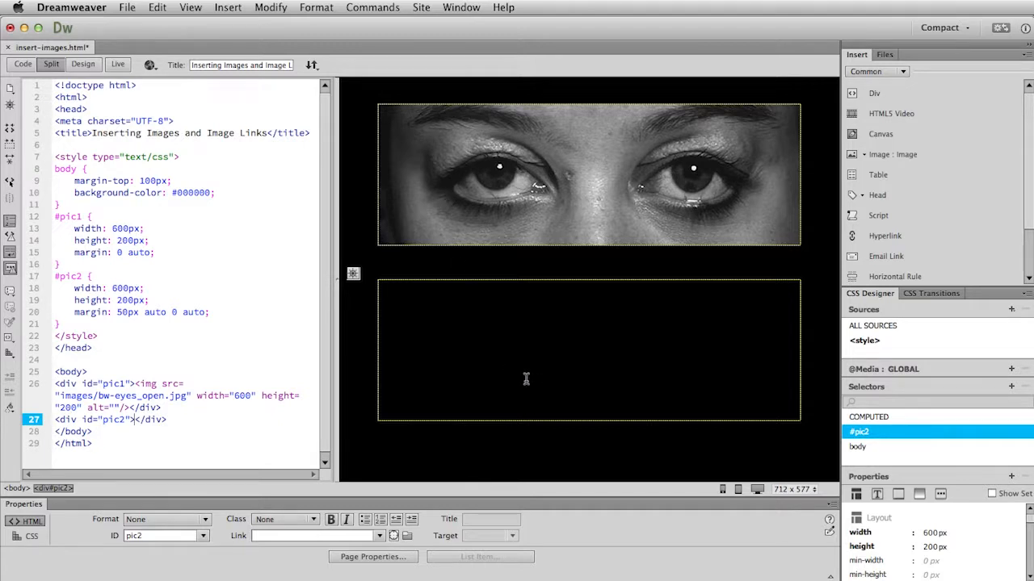
mouse_move(554, 361)
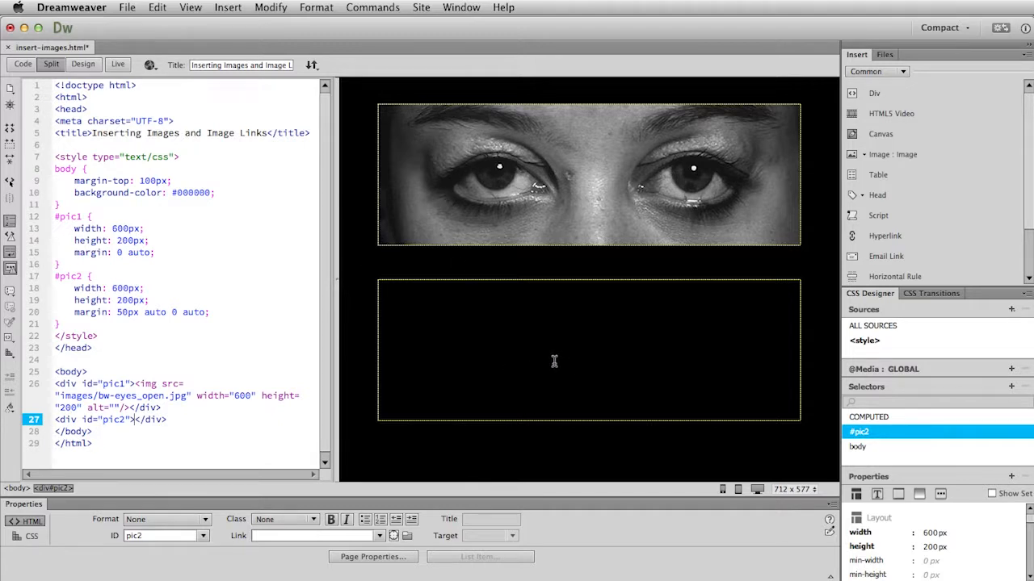
mouse_move(633, 366)
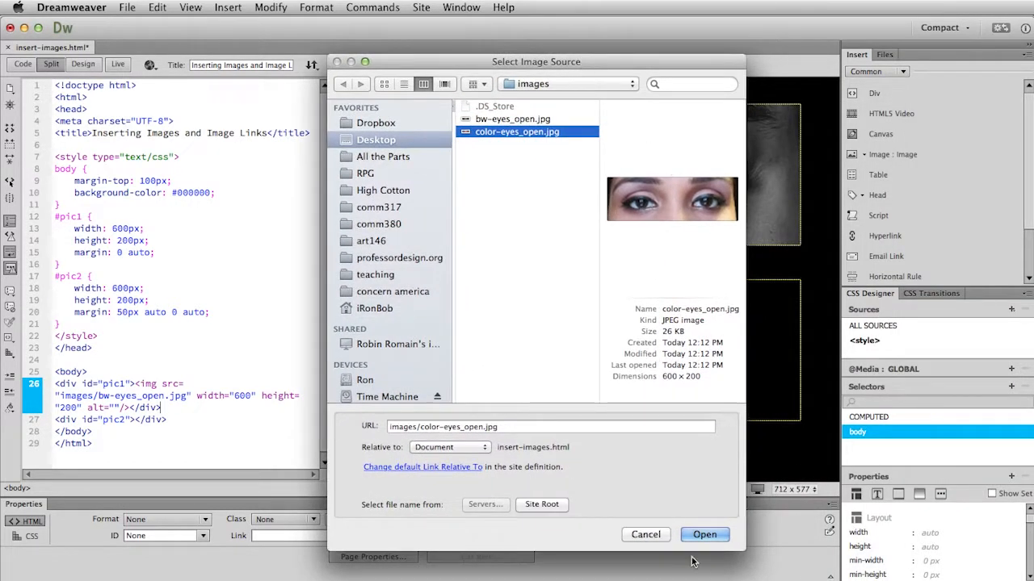
Step: Confirm inserting color-eyes_open.jpg, which lands between the two divs
click(704, 535)
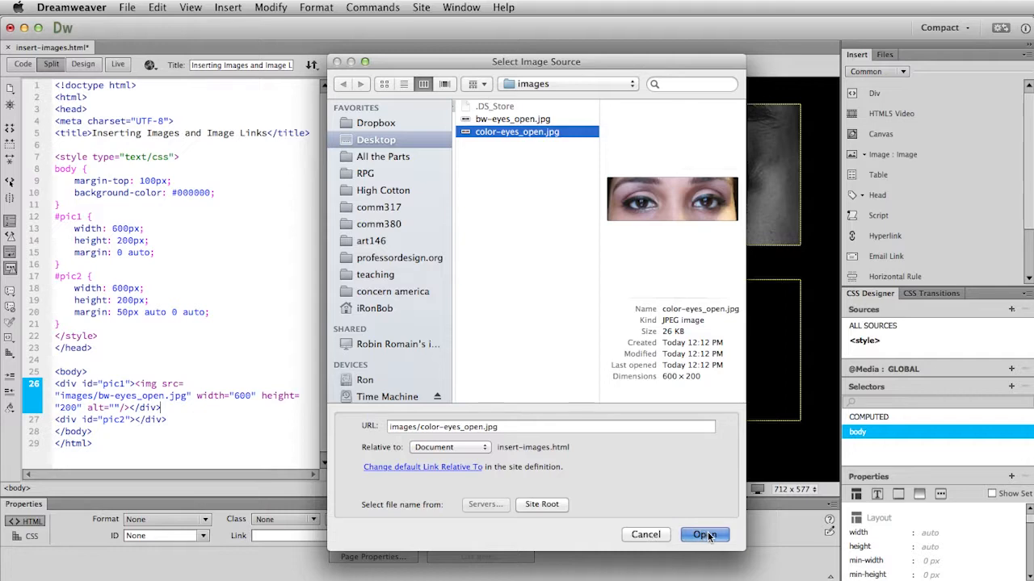
click(705, 535)
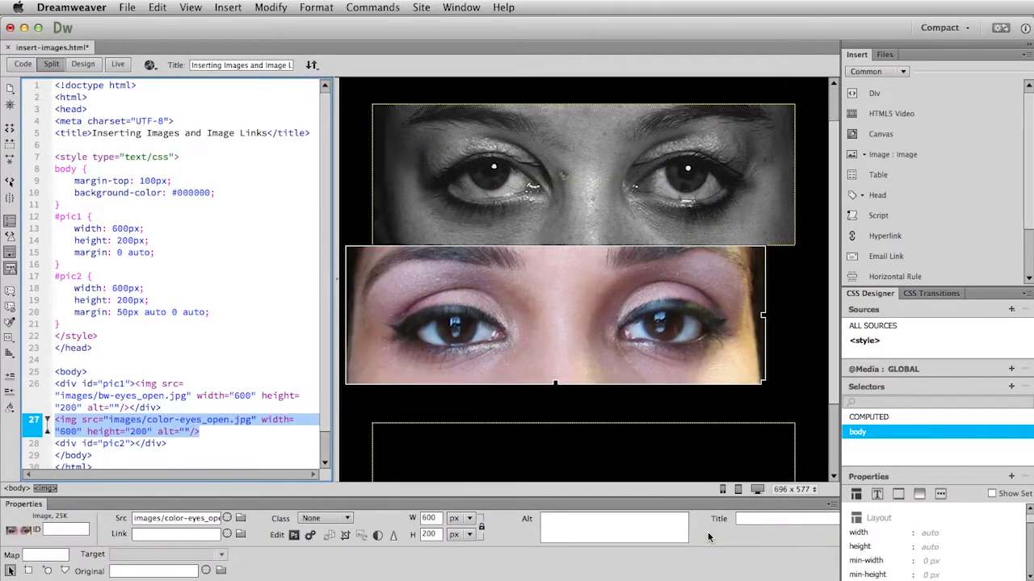
mouse_move(792, 315)
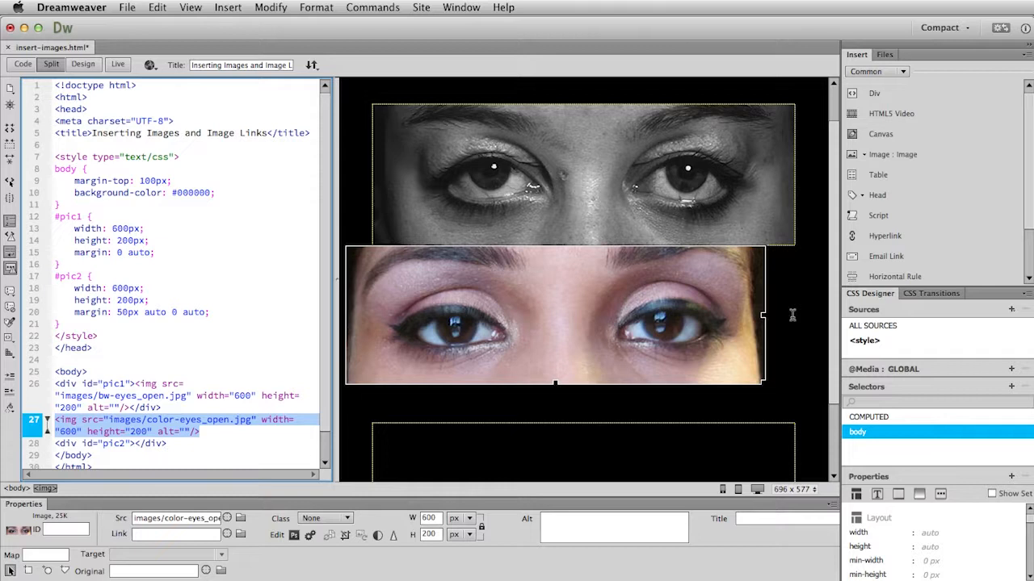
mouse_move(802, 393)
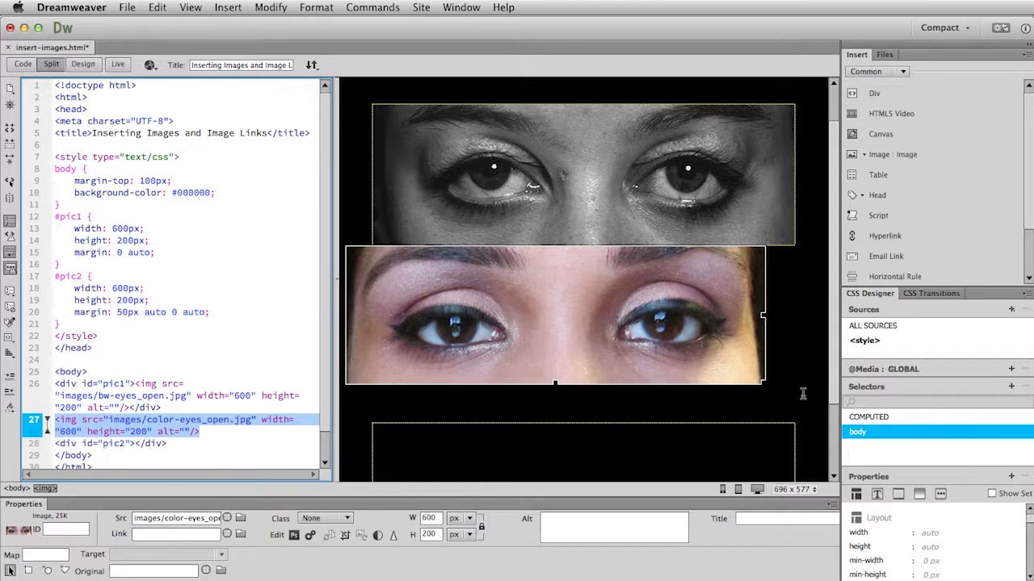
mouse_move(747, 448)
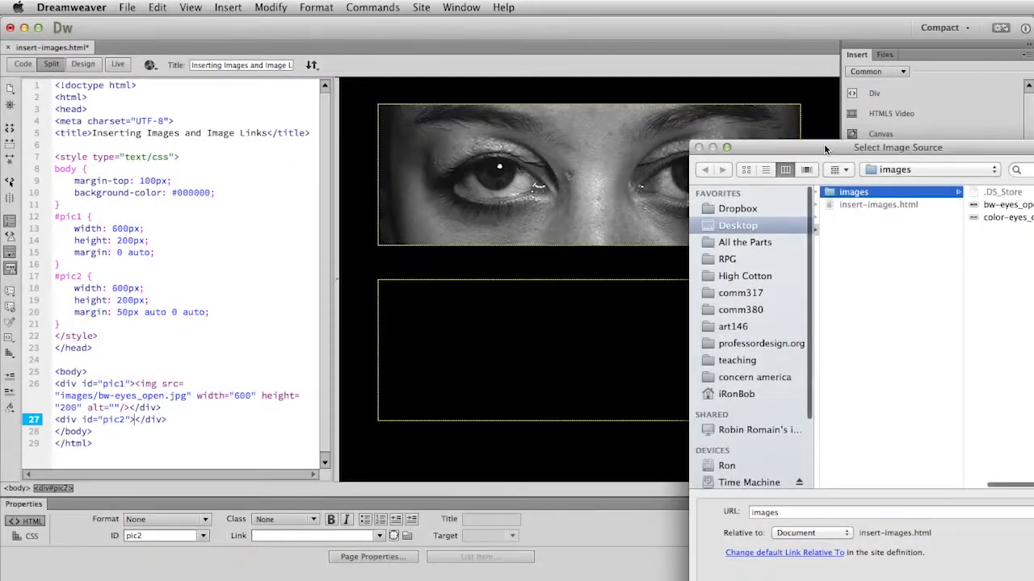
Step: Insert color-eyes_open.jpg inside the pic2 div below the black-and-white eyes
click(514, 124)
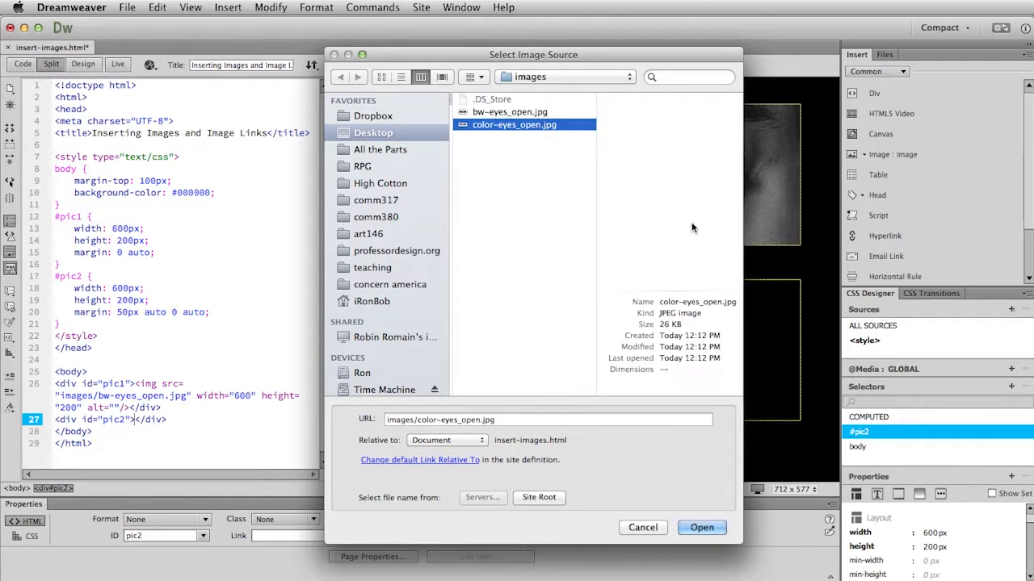
click(701, 527)
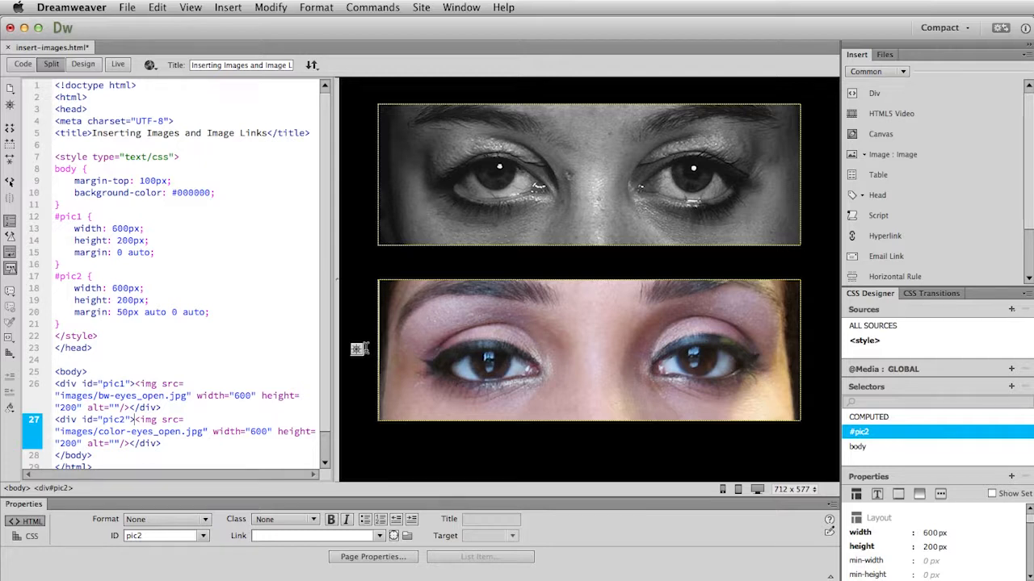
mouse_move(675, 275)
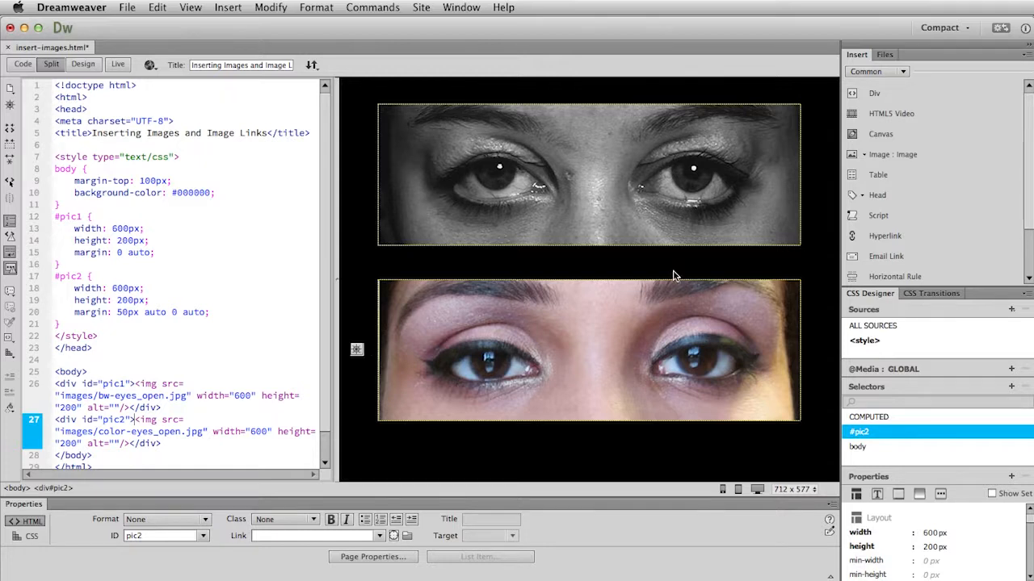
mouse_move(543, 190)
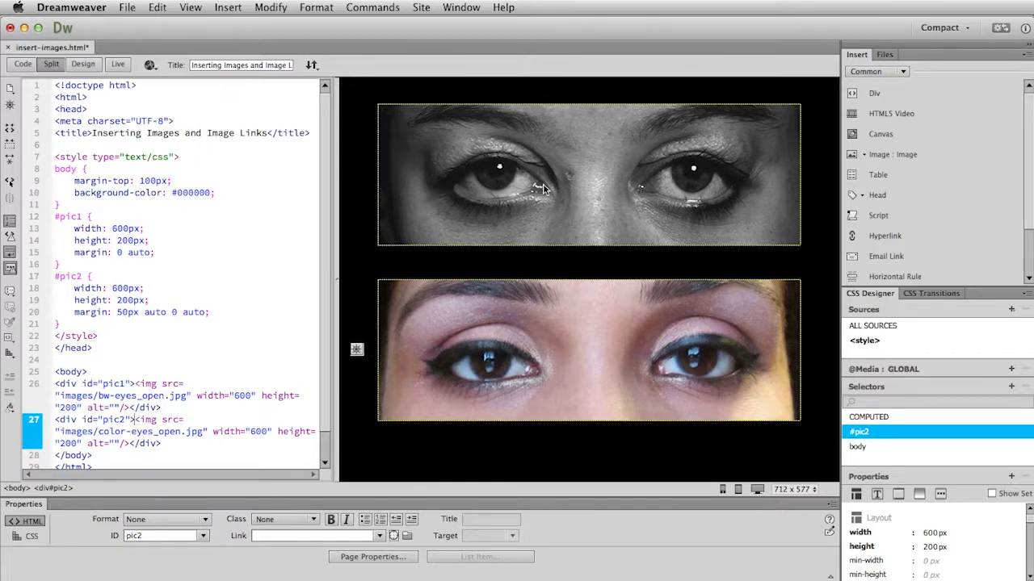
mouse_move(577, 371)
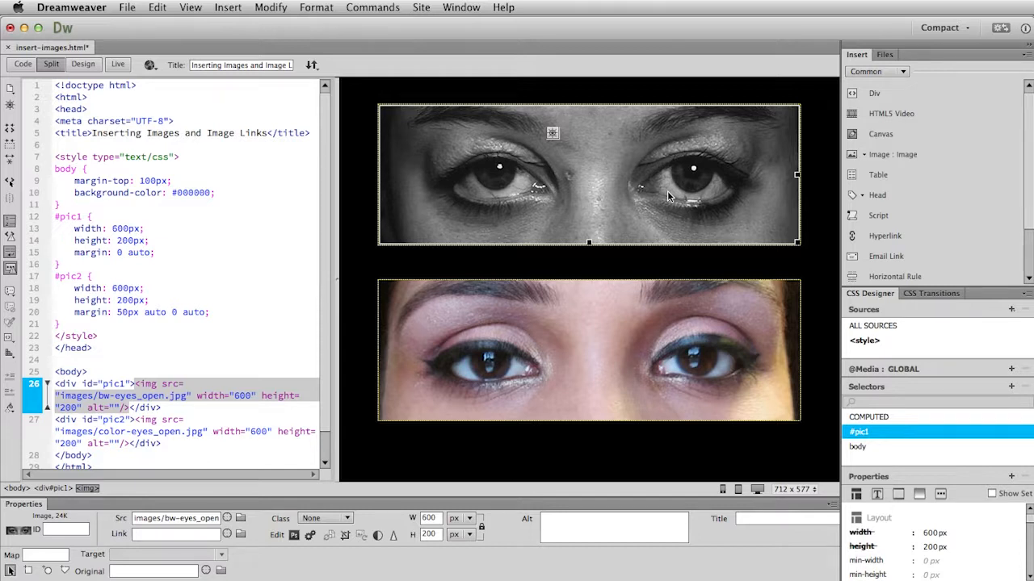
mouse_move(638, 213)
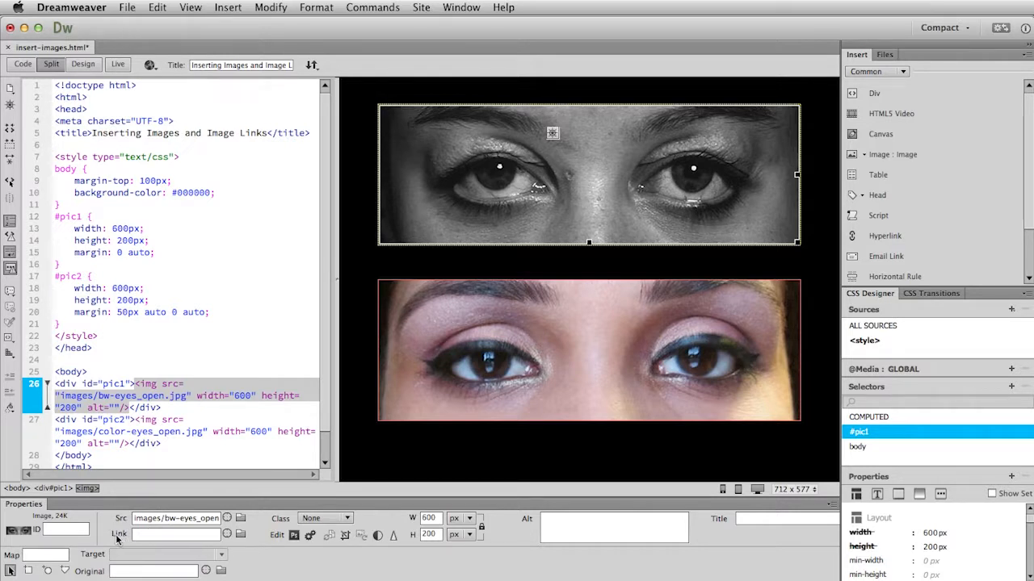
Step: Begin entering the Mammalian_eye Wikipedia address in the top photo's Link field
click(176, 534)
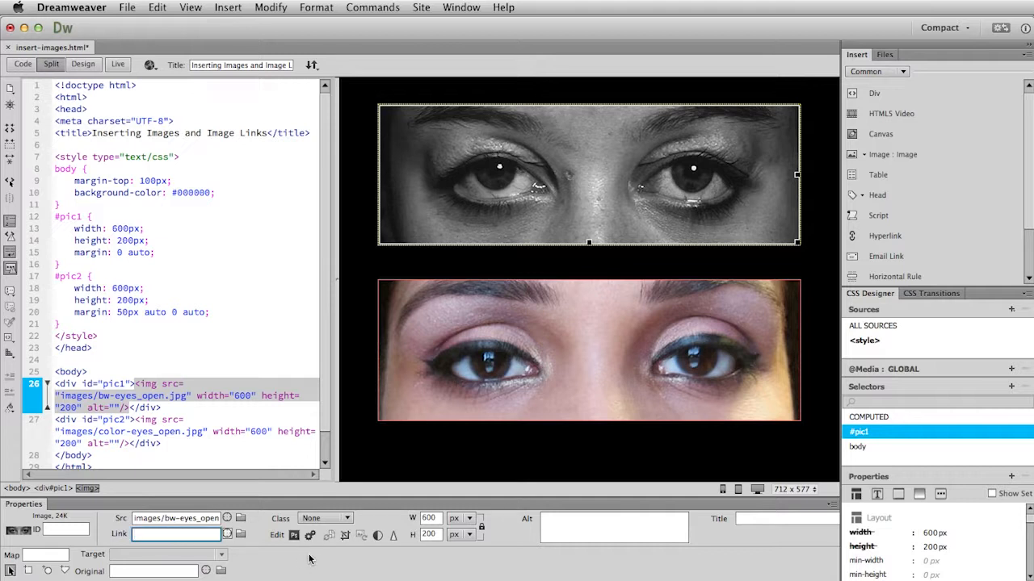
text(g/wiki/Mammalian_eye)
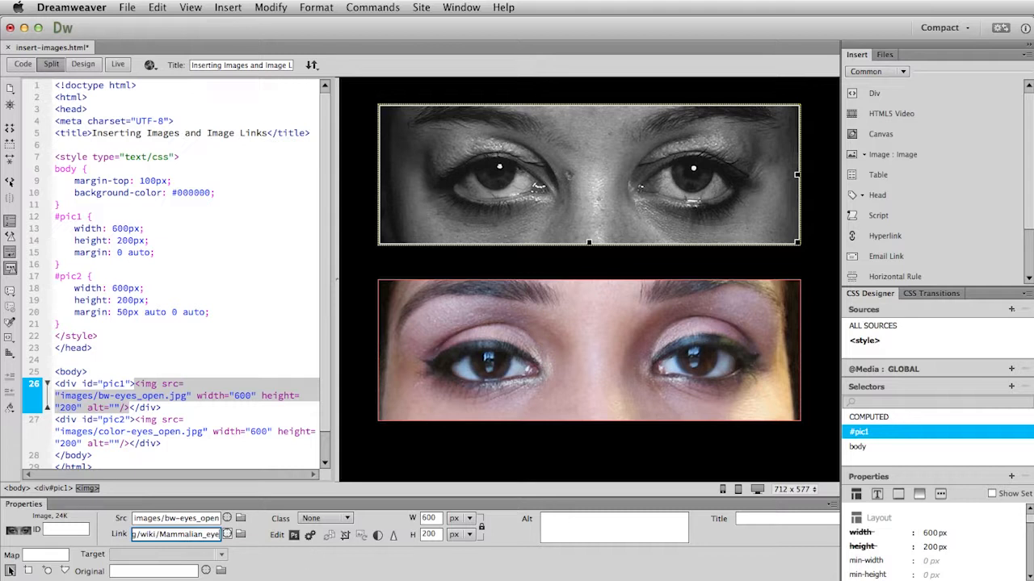
text(http://en.wikipedia.org)
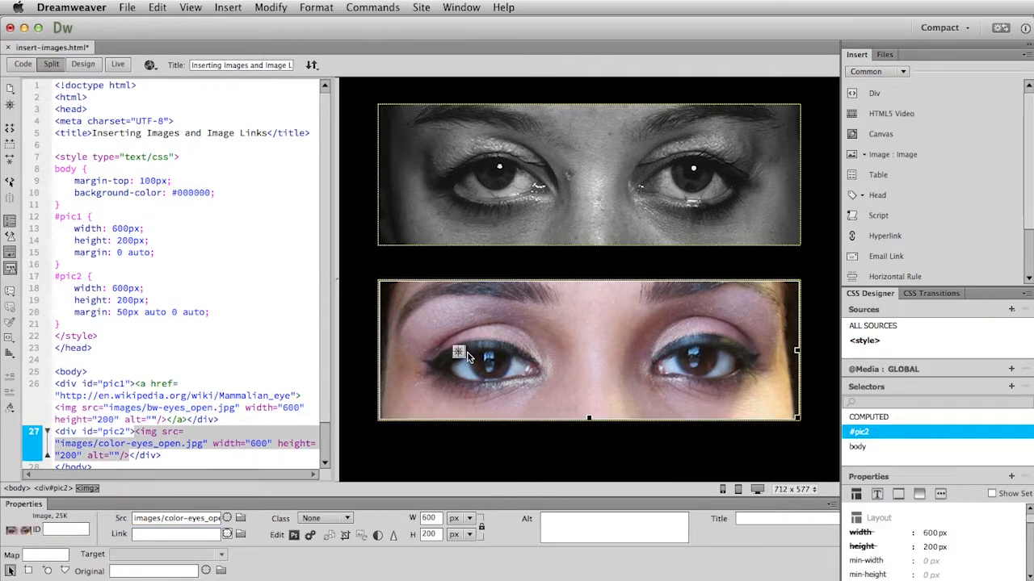
mouse_move(555, 394)
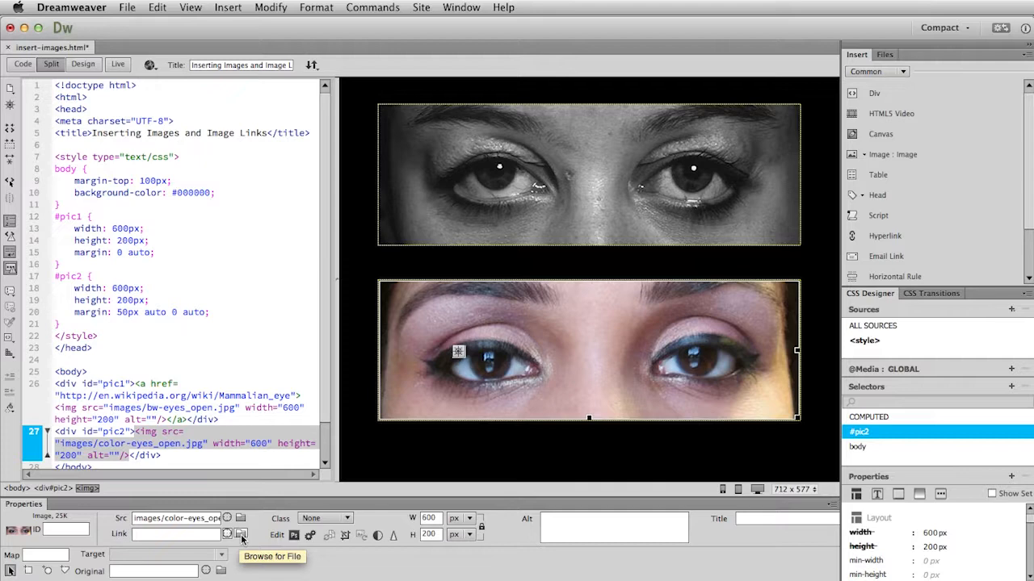
click(227, 533)
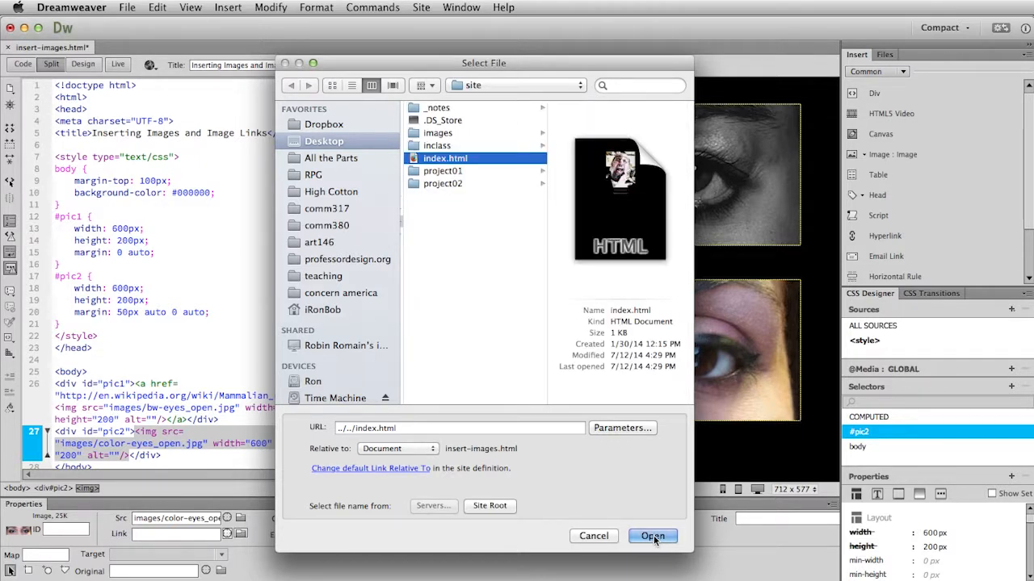
click(652, 536)
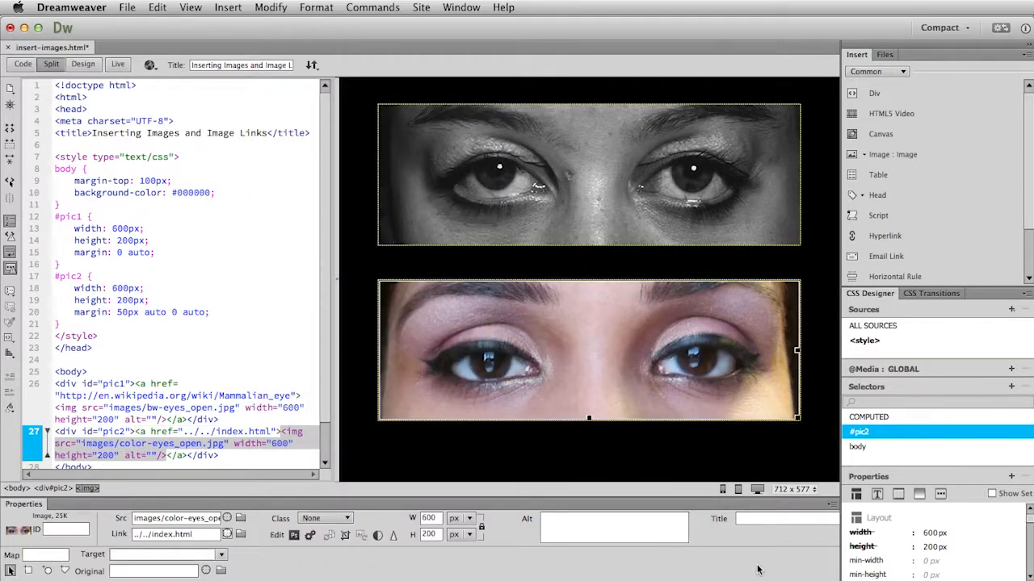
mouse_move(411, 390)
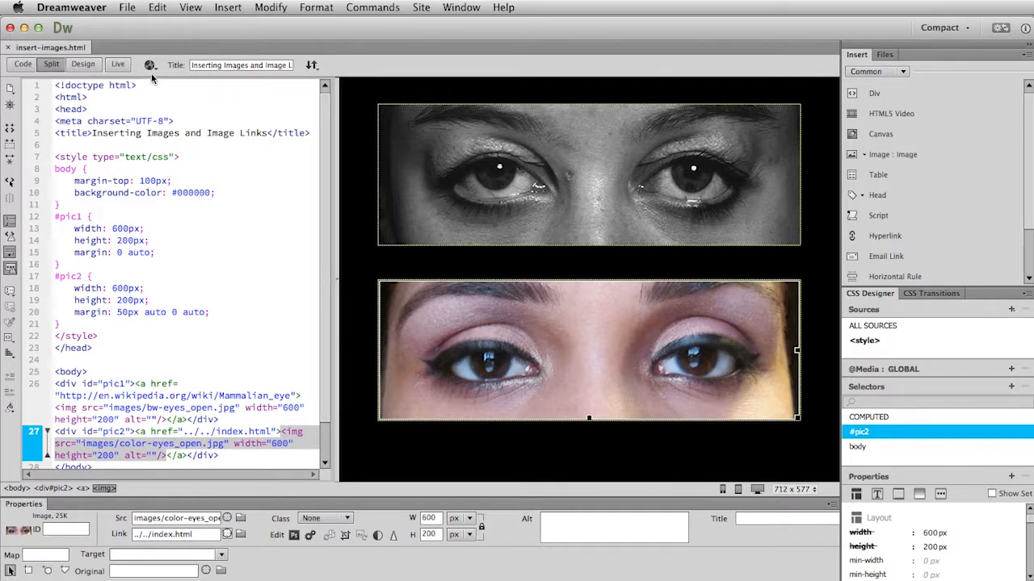
Step: Preview in Firefox, follow the top photo to Wikipedia's Mammalian eye article, and go back
click(150, 64)
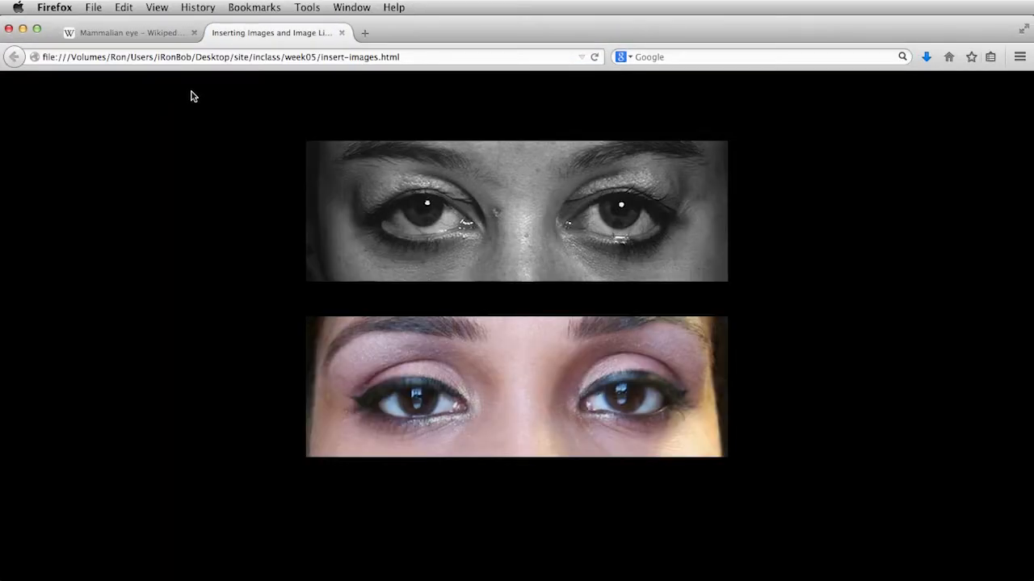
mouse_move(193, 106)
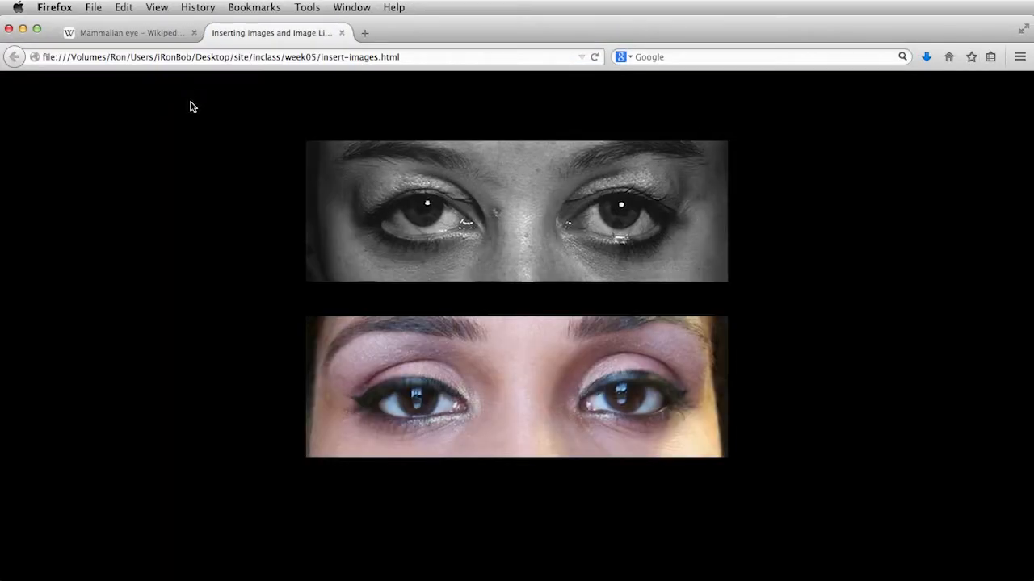
mouse_move(402, 186)
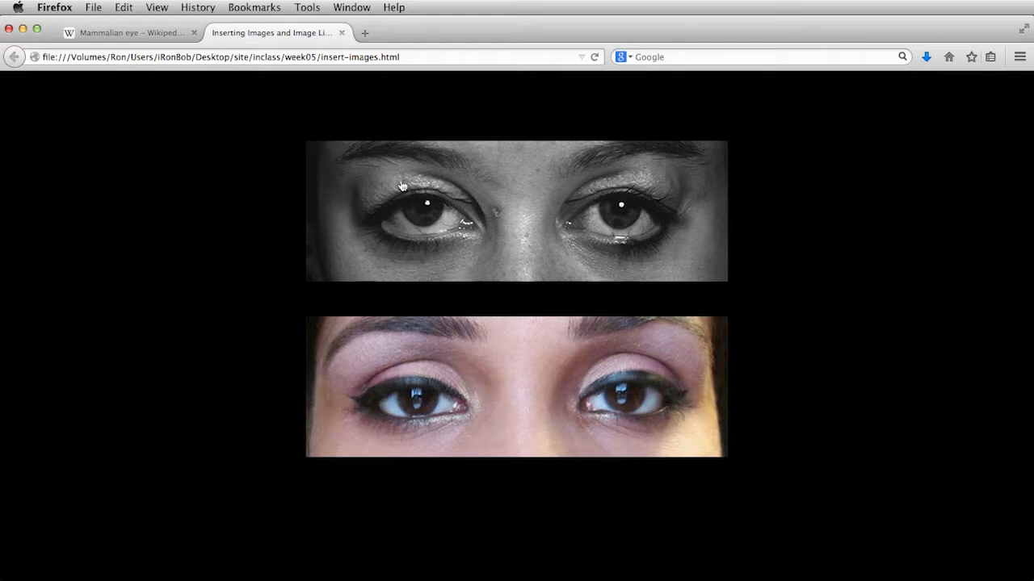
mouse_move(336, 364)
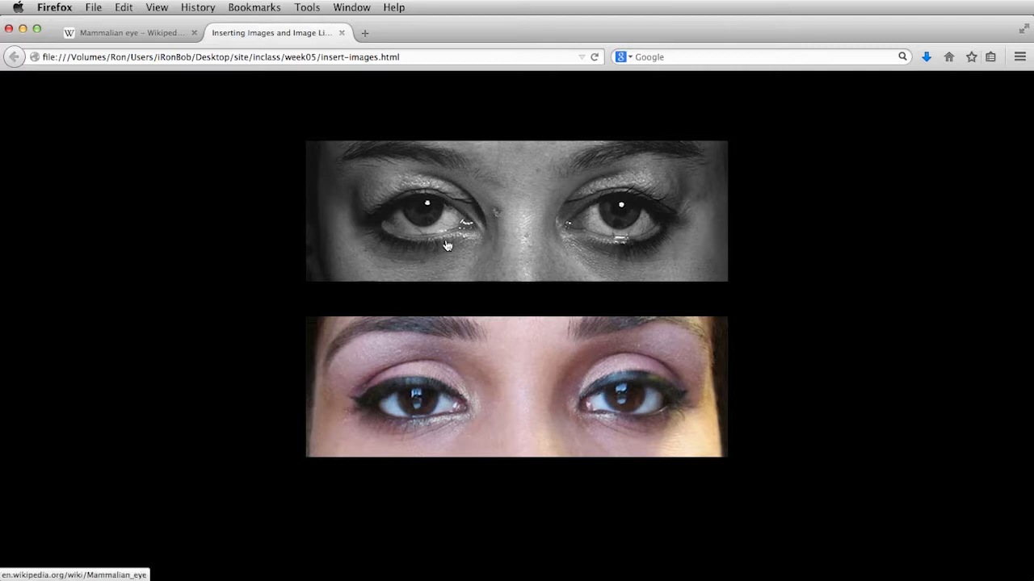
click(444, 229)
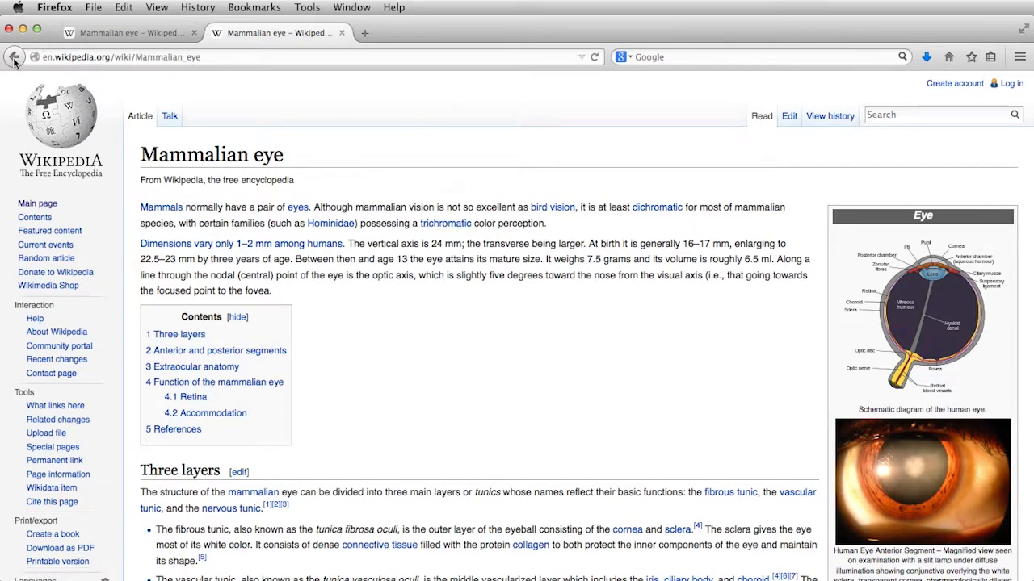
click(271, 32)
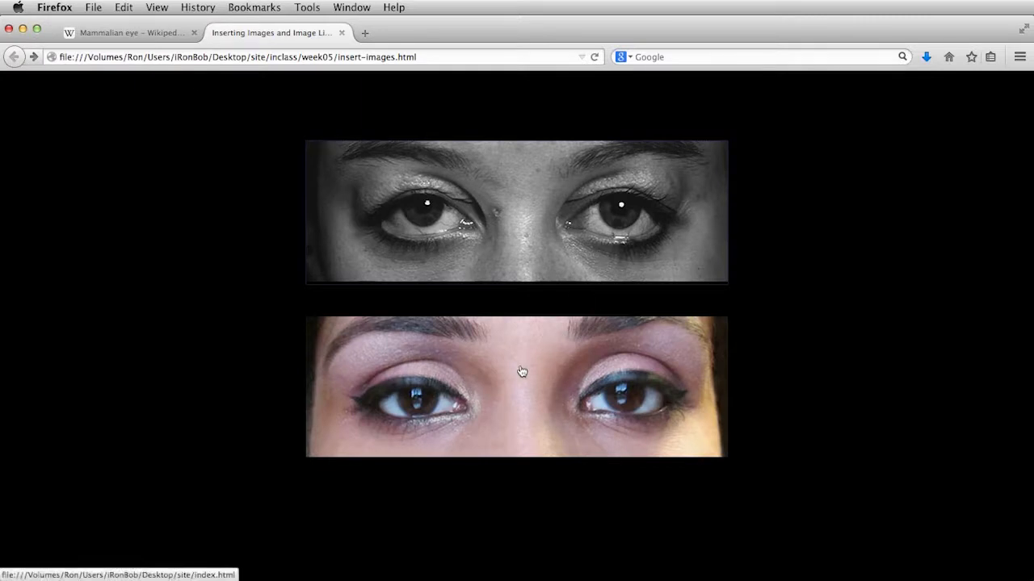